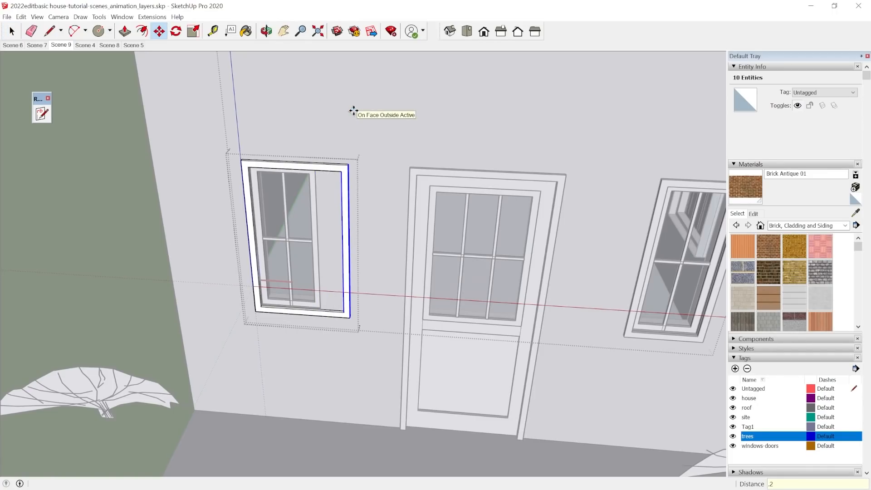
Drop the left window trim group into position and deselect it.
{"action": "left_click", "coordinate": [81, 45]}
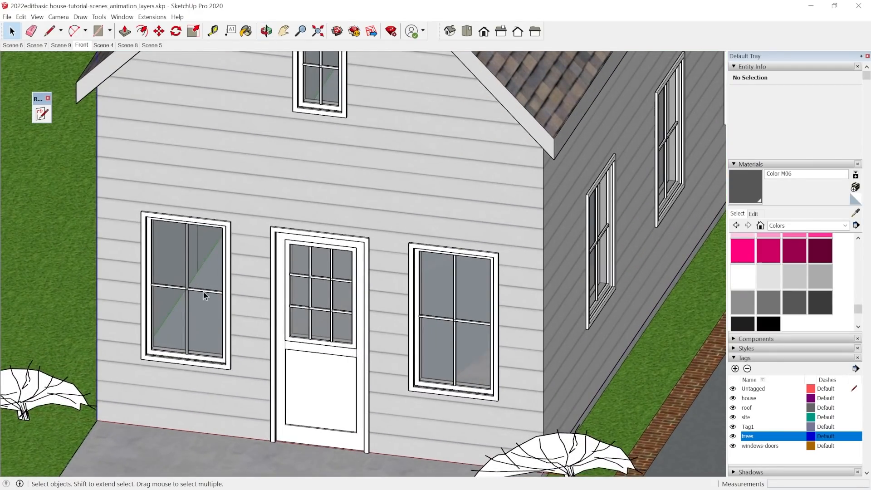
{"action": "mouse_move", "coordinate": [195, 356]}
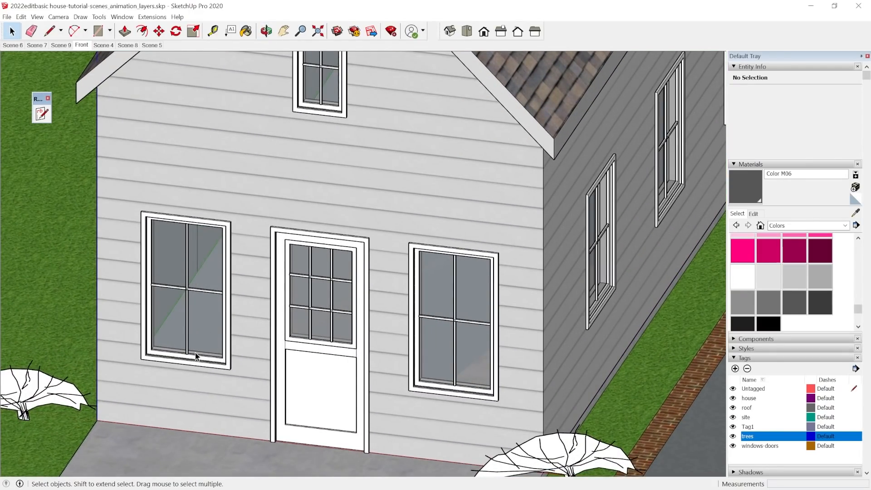
{"action": "mouse_move", "coordinate": [246, 370]}
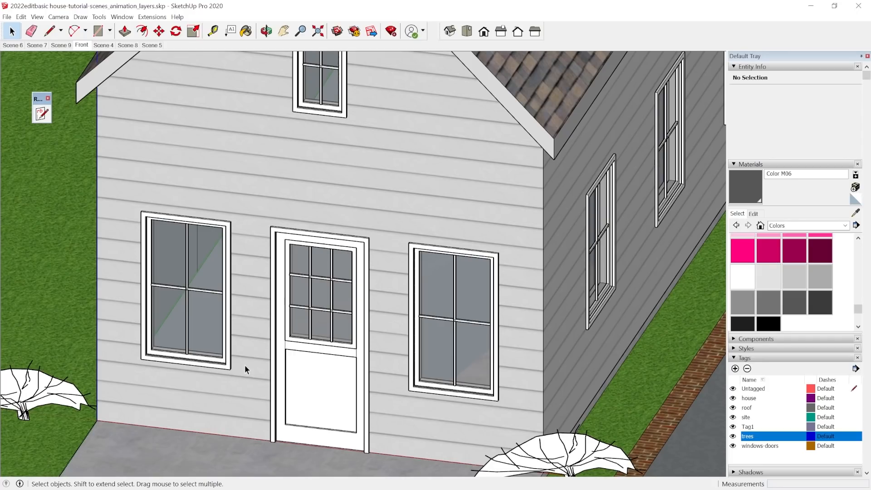
{"action": "left_click", "coordinate": [60, 44]}
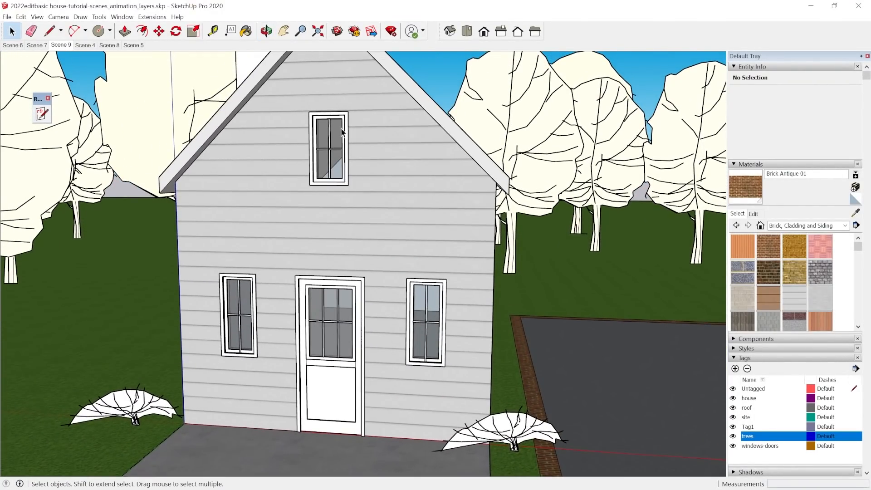
{"action": "mouse_move", "coordinate": [331, 333]}
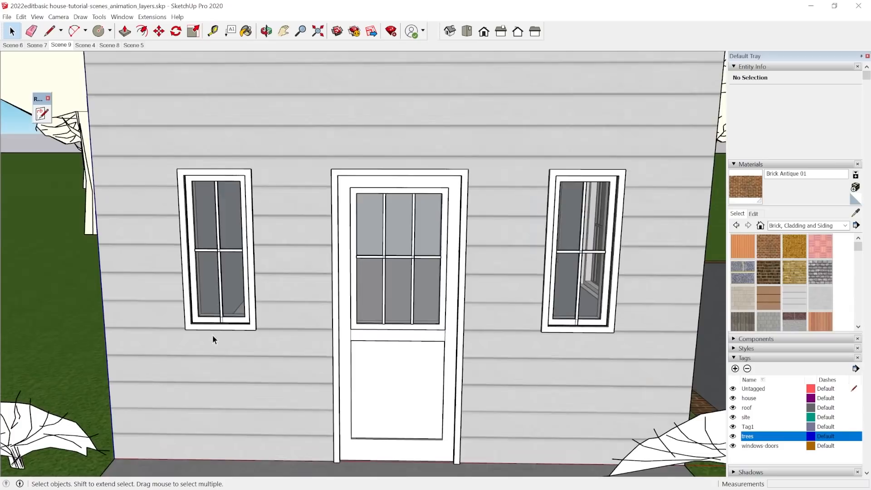
{"action": "mouse_move", "coordinate": [250, 282]}
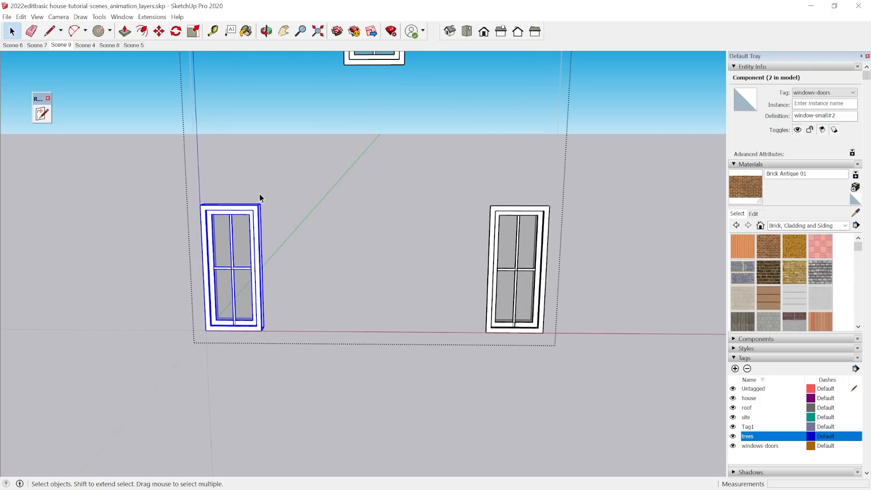
Make the left front window component unique from its right-hand twin via the context menu.
{"action": "right_click", "coordinate": [233, 266]}
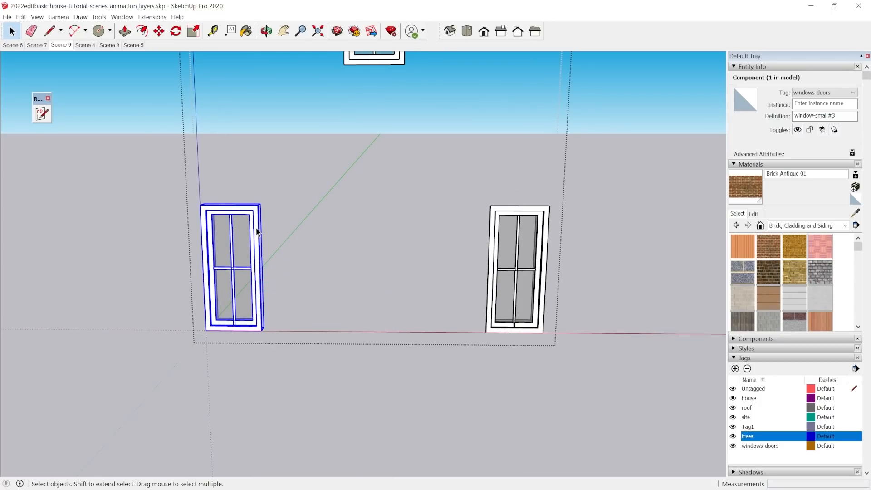
{"action": "mouse_move", "coordinate": [366, 272]}
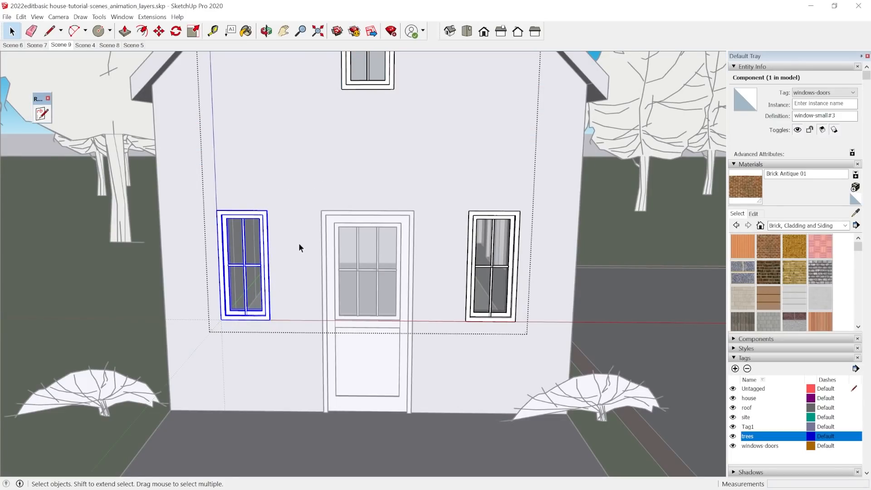
{"action": "mouse_move", "coordinate": [410, 207]}
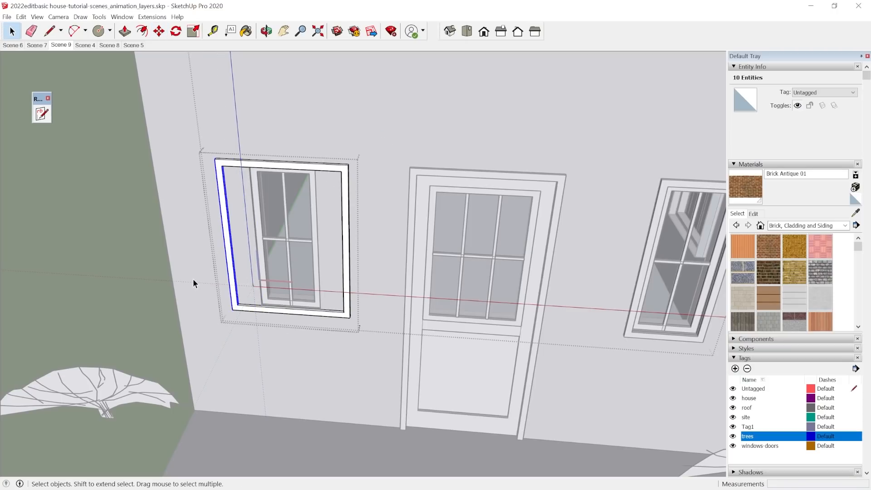
Move the ten selected trim pieces 0.06 m and deselect them.
{"action": "left_click", "coordinate": [158, 31]}
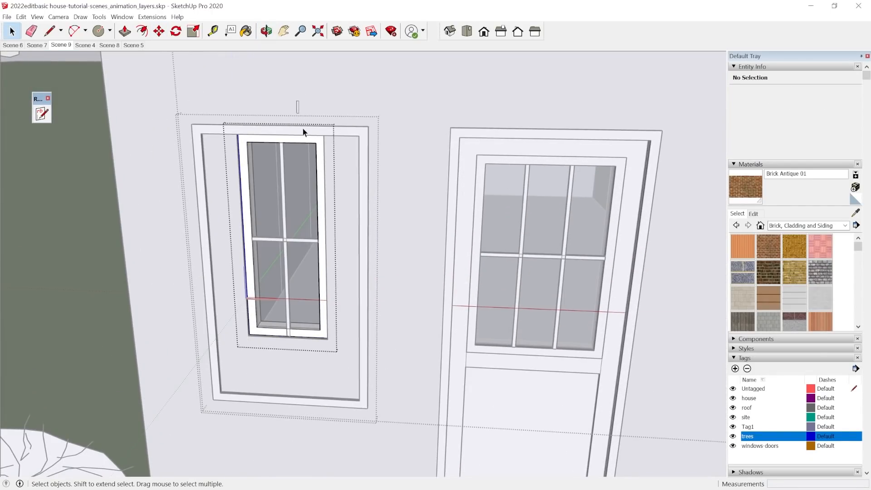
{"action": "left_click", "coordinate": [159, 31]}
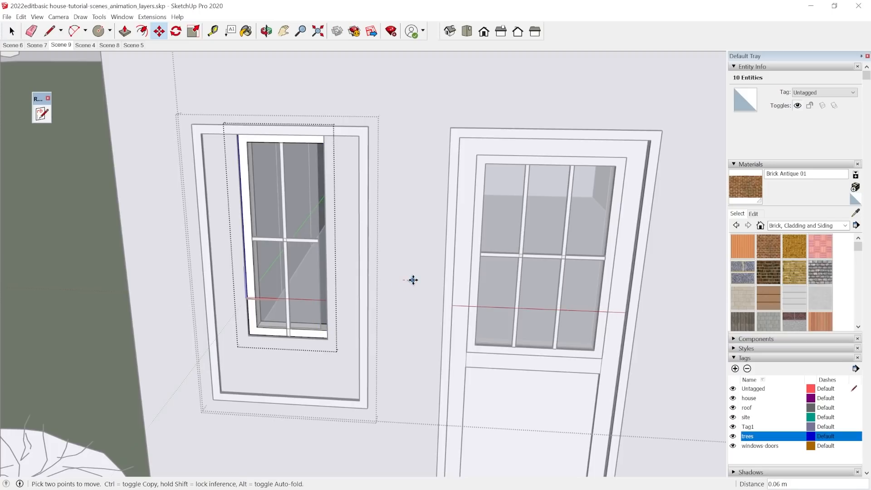
{"action": "left_click", "coordinate": [11, 31]}
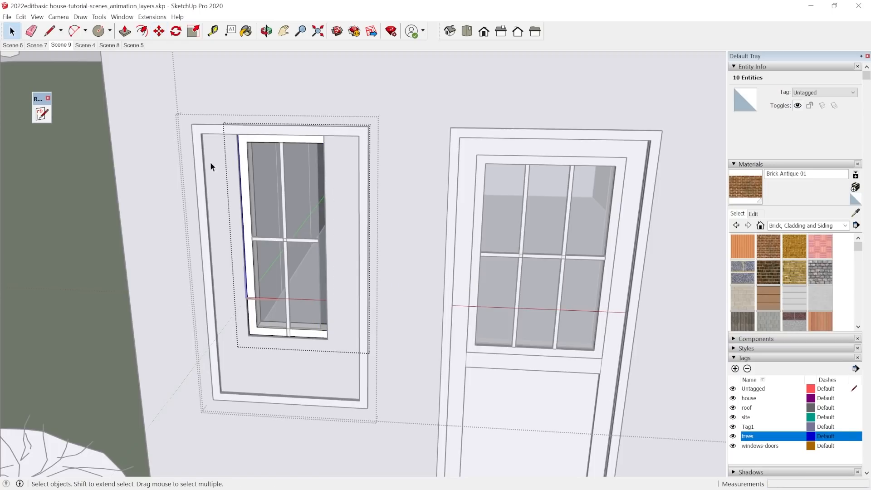
{"action": "left_click", "coordinate": [158, 31]}
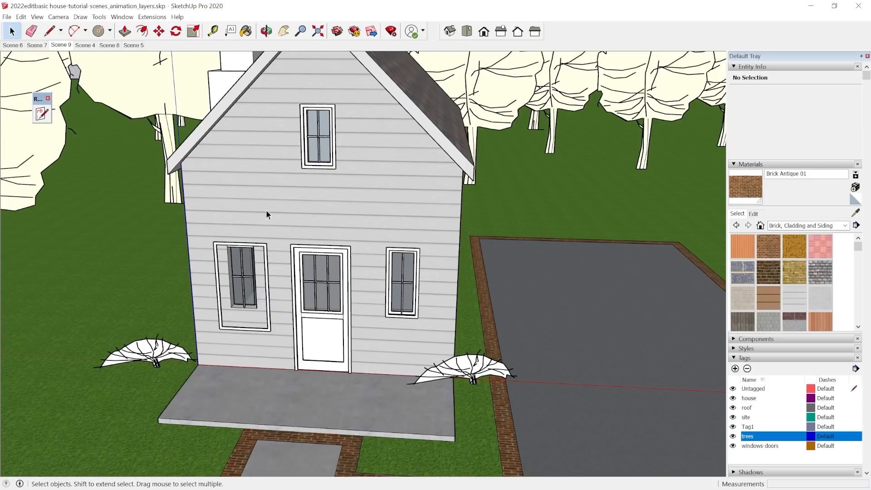
Zoom in and select the face inside the left window opening.
{"action": "scroll", "scroll_direction": "up", "scroll_amount": 3}
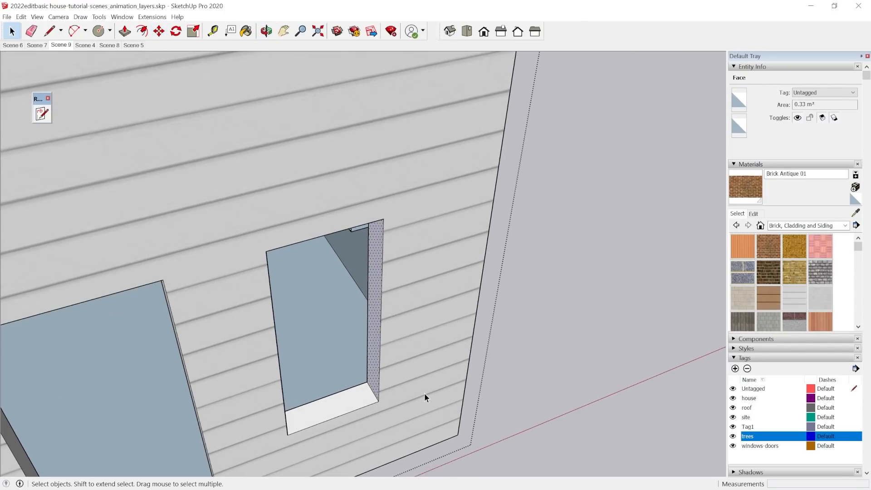
{"action": "left_click", "coordinate": [158, 31]}
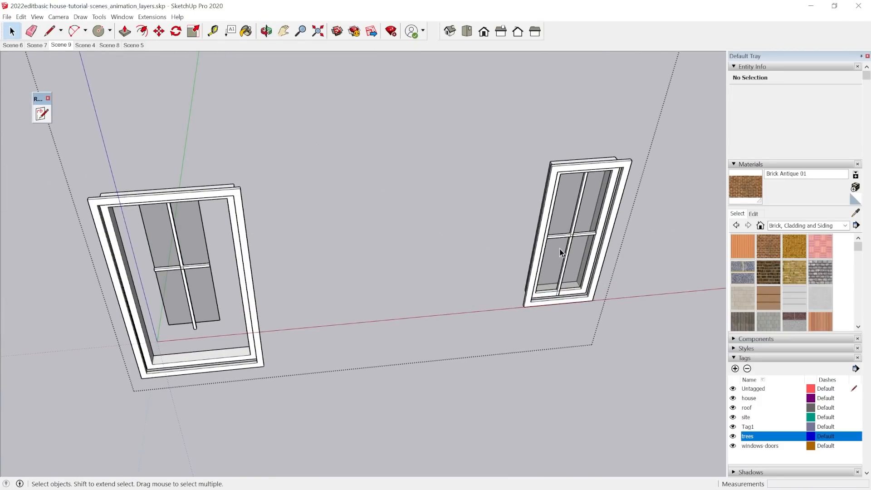
Select the glass pane face and build the horizontal muntin bar group across it.
{"action": "left_click", "coordinate": [559, 252]}
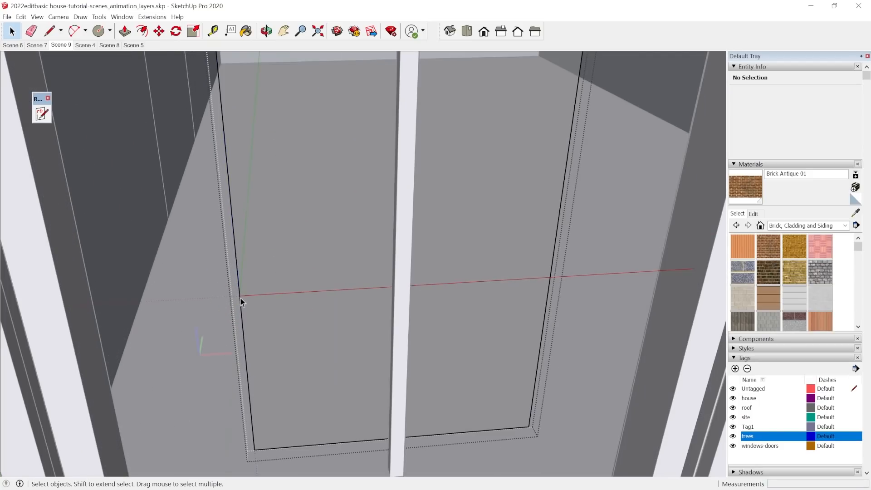
{"action": "left_click", "coordinate": [278, 280]}
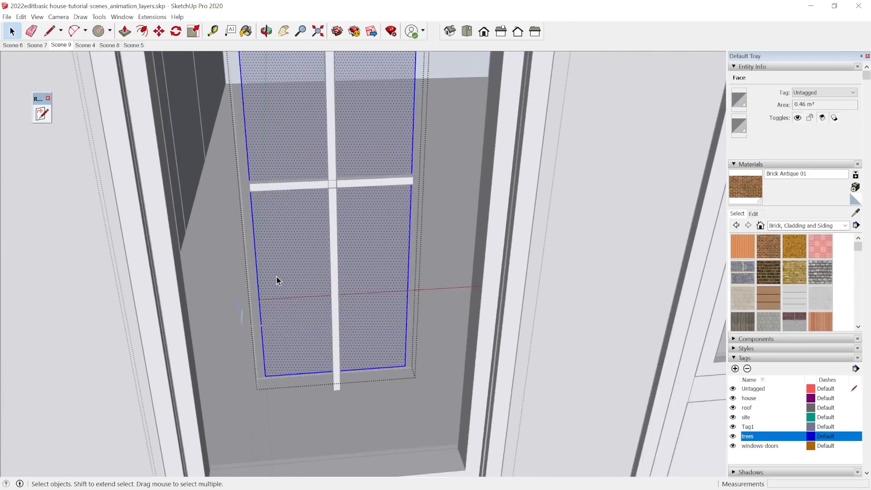
{"action": "left_click", "coordinate": [193, 31]}
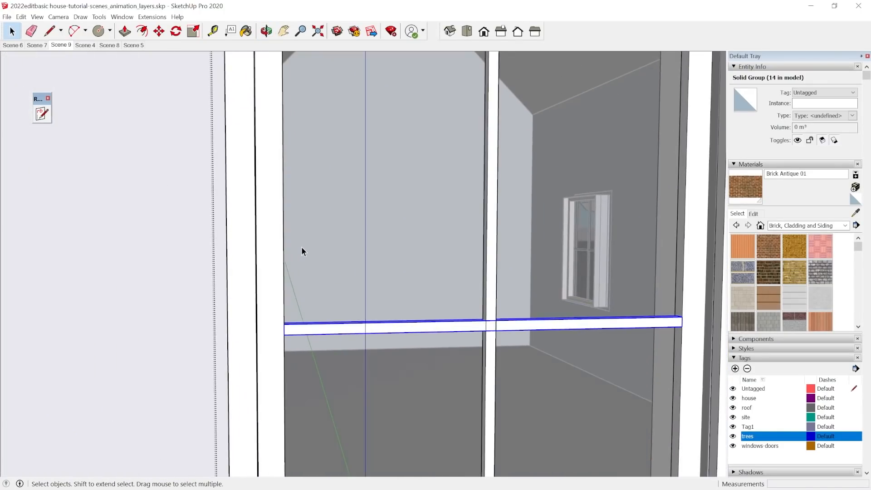
Shift the horizontal muntin bar about 0.11 m to form a 3×3 door-glass grid.
{"action": "left_click", "coordinate": [159, 31]}
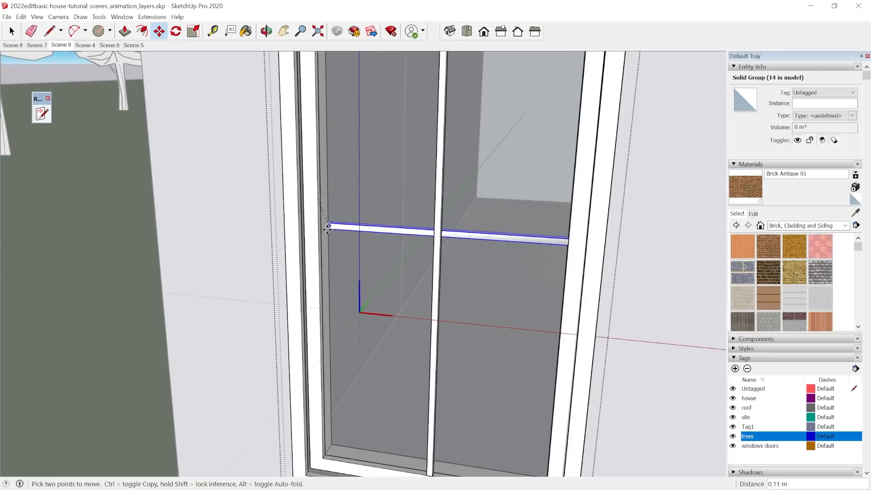
{"action": "left_click_drag", "start_coordinate": [326, 226], "coordinate": [321, 255]}
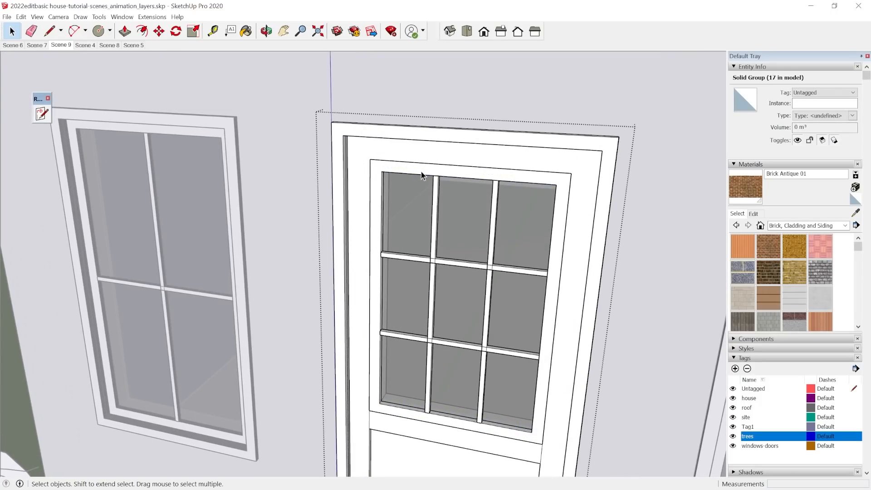
{"action": "left_click", "coordinate": [431, 270]}
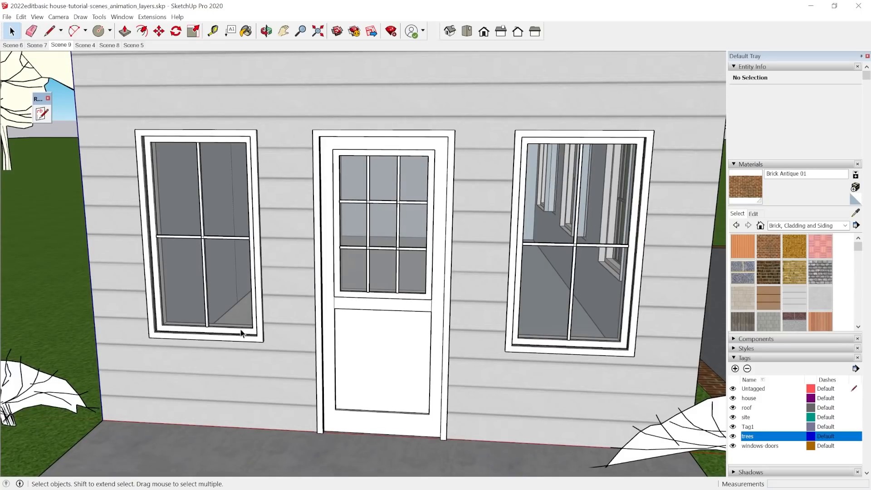
Switch to the Front scene and orbit in close on the gable peak above the attic window.
{"action": "left_click", "coordinate": [266, 32]}
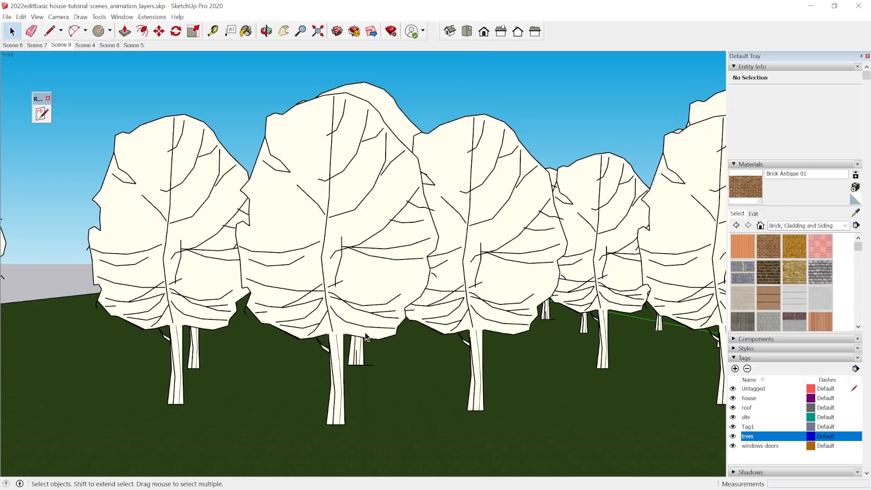
{"action": "left_click", "coordinate": [58, 17]}
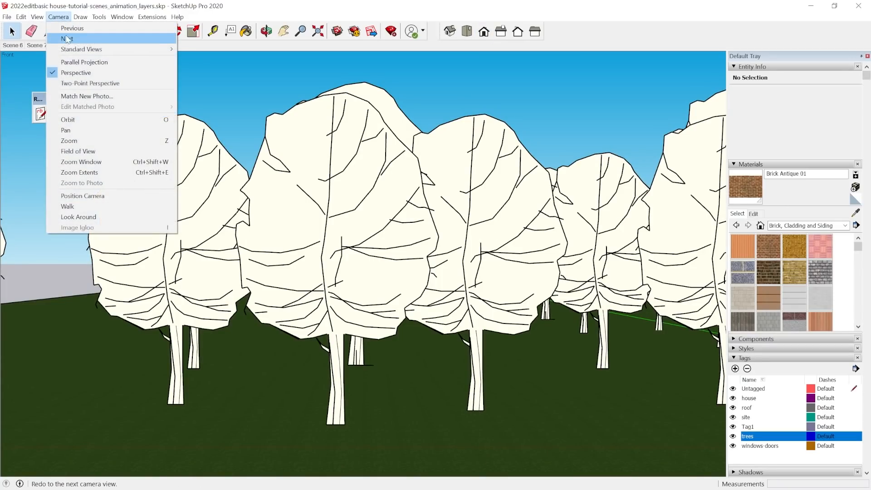
{"action": "left_click", "coordinate": [67, 39]}
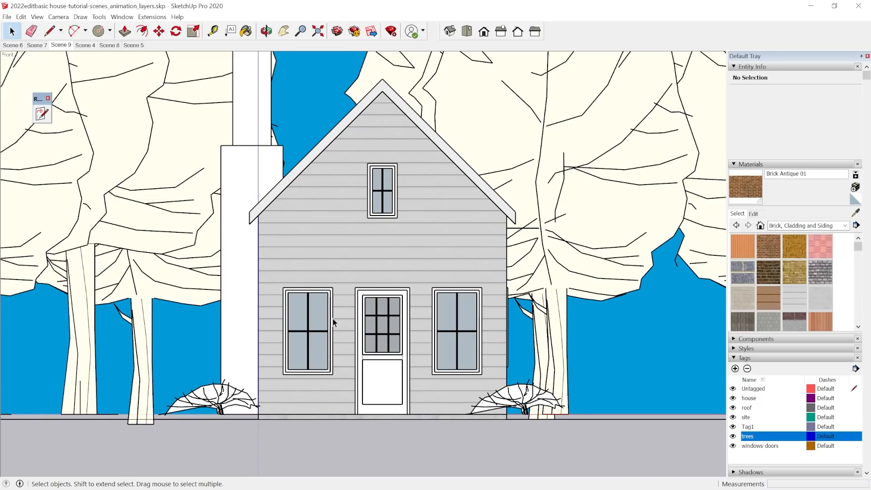
{"action": "mouse_move", "coordinate": [337, 267]}
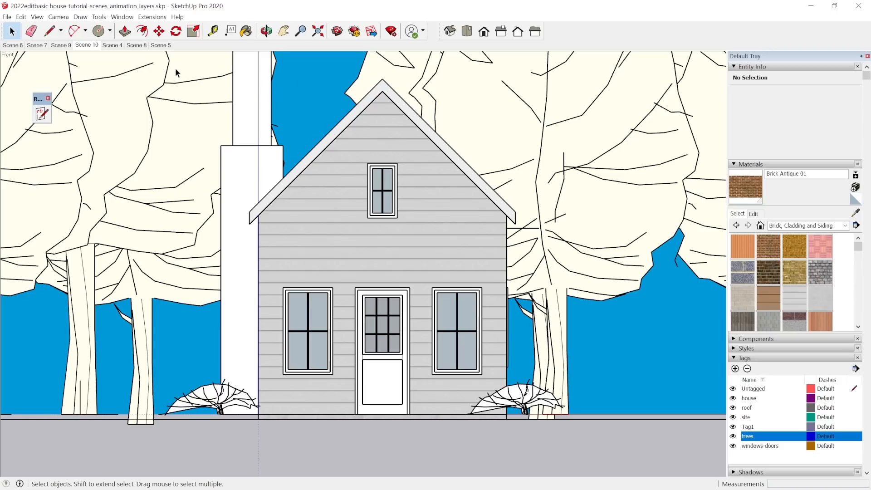
{"action": "mouse_move", "coordinate": [118, 60]}
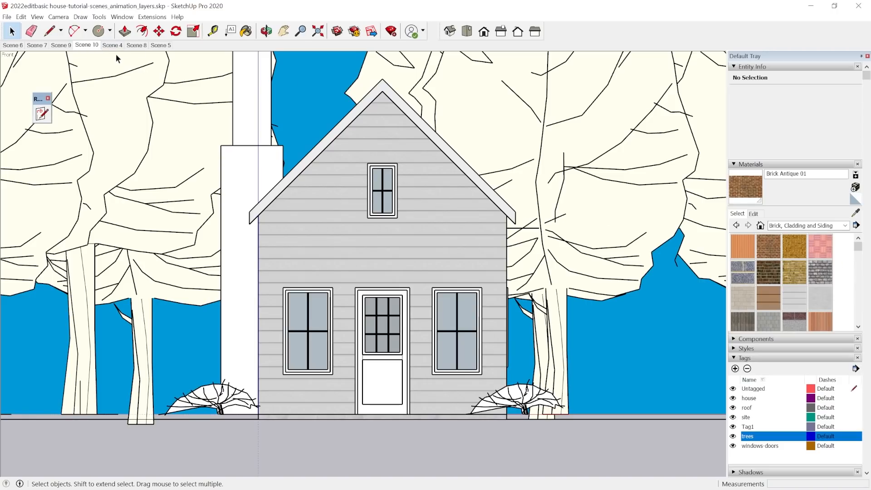
{"action": "left_click", "coordinate": [86, 45]}
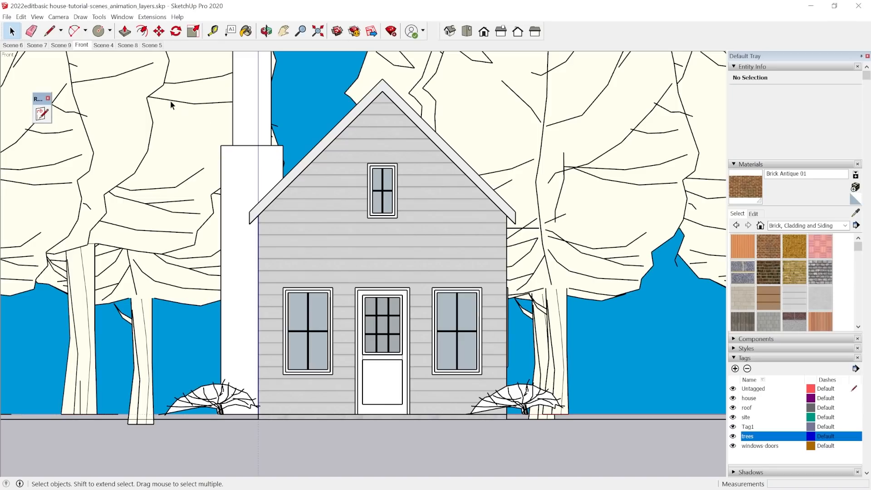
{"action": "mouse_move", "coordinate": [454, 235]}
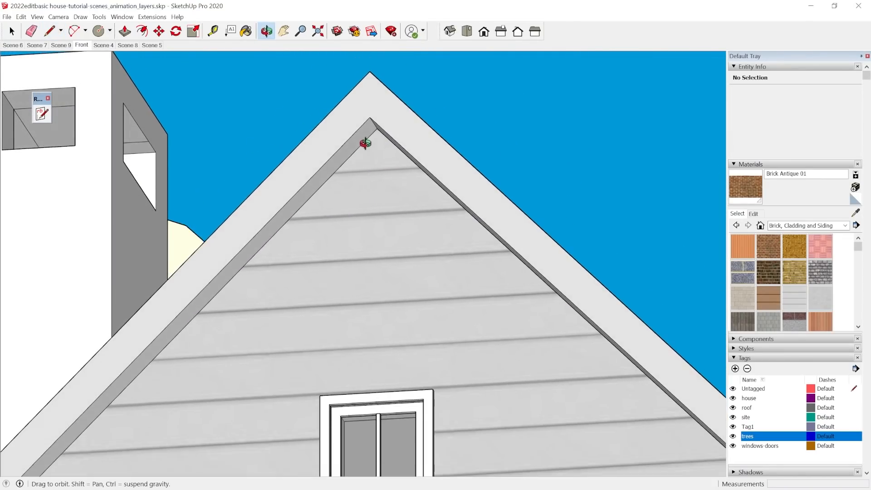
{"action": "left_click", "coordinate": [50, 31]}
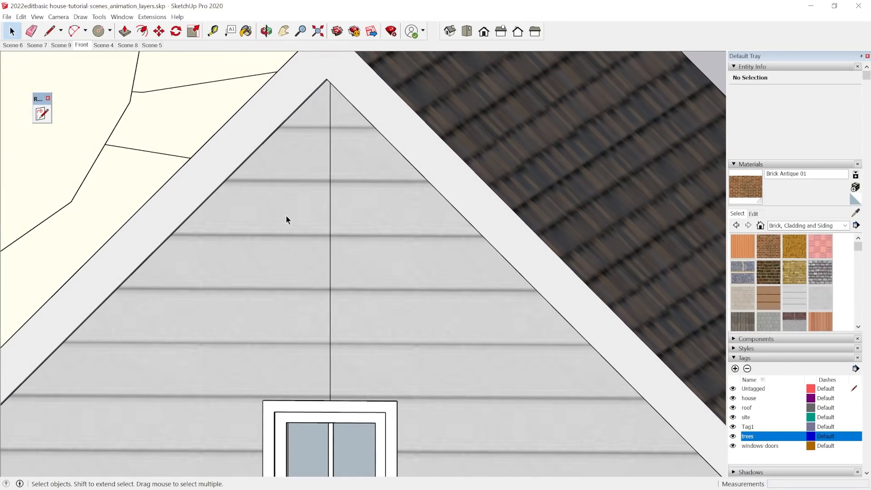
Draw a centre line down from the gable peak and a narrow four-panel vent rectangle.
{"action": "left_click", "coordinate": [329, 245]}
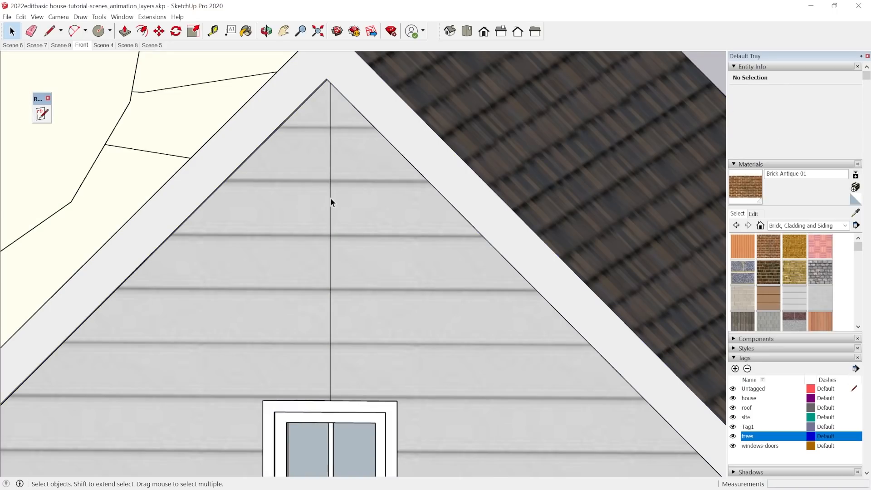
{"action": "mouse_move", "coordinate": [331, 213]}
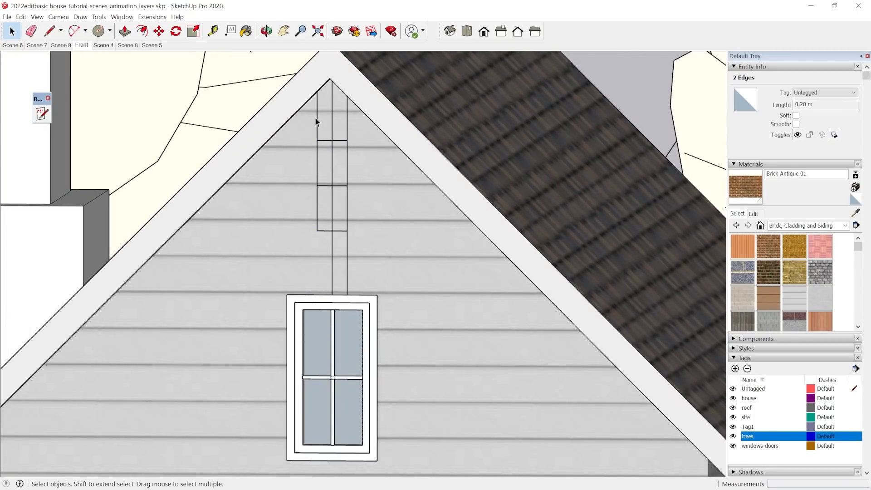
{"action": "left_click", "coordinate": [338, 245]}
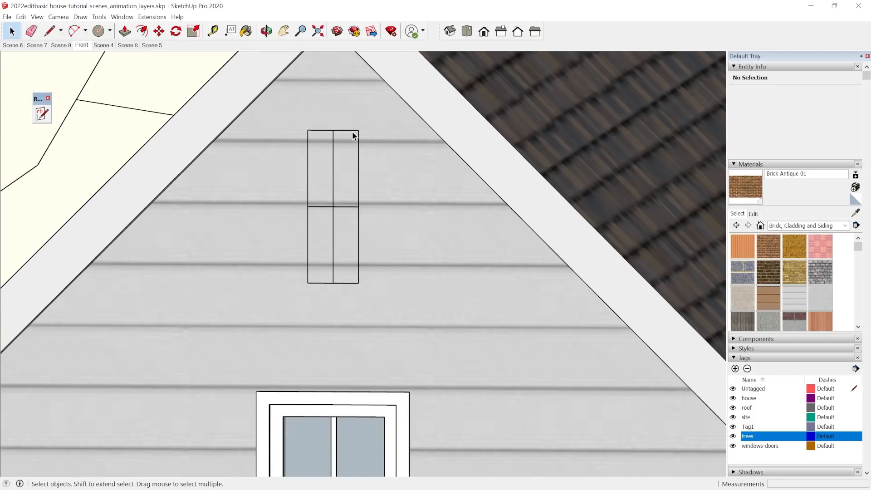
Erase the stray lines and make the divided vent rectangle into a group.
{"action": "right_click", "coordinate": [353, 136]}
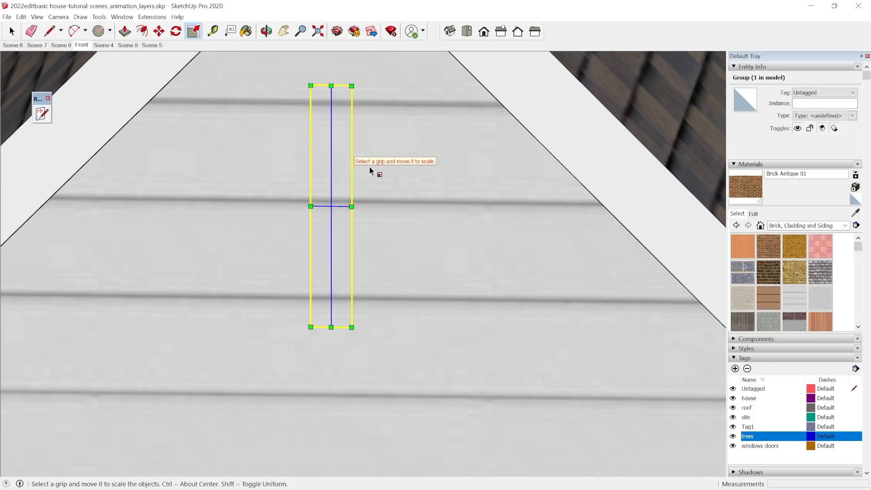
{"action": "left_click", "coordinate": [362, 183]}
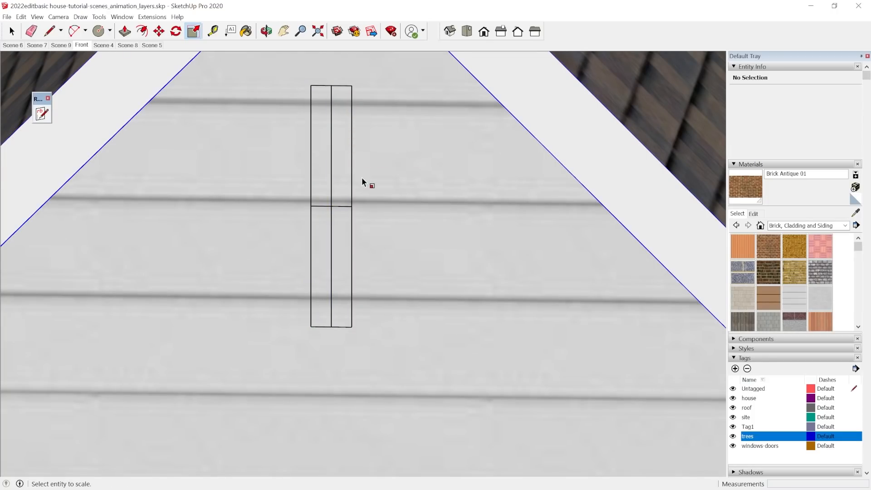
Inside the vent group, offset and push/pull a raised frame, then orbit to view it.
{"action": "left_click", "coordinate": [60, 45]}
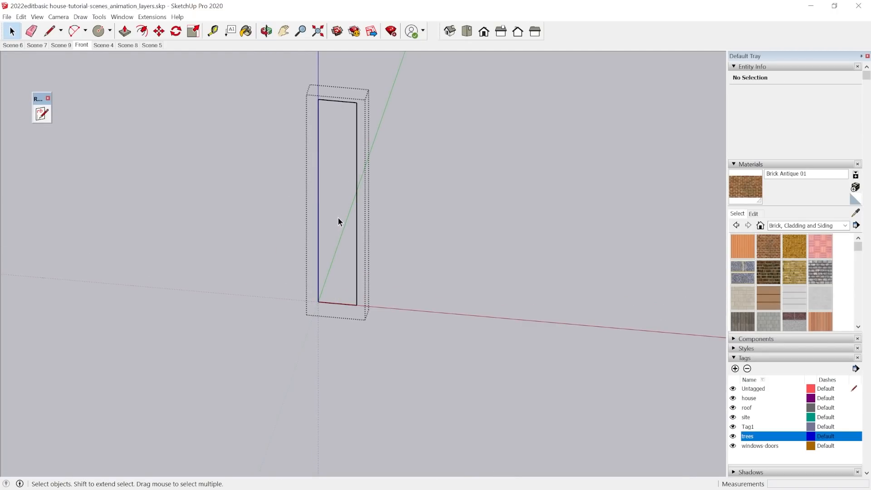
{"action": "left_click", "coordinate": [49, 31]}
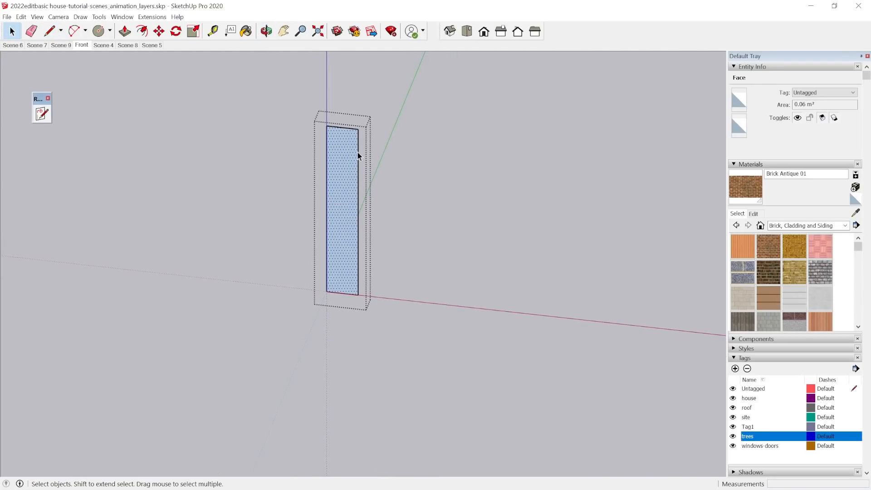
{"action": "left_click", "coordinate": [142, 31]}
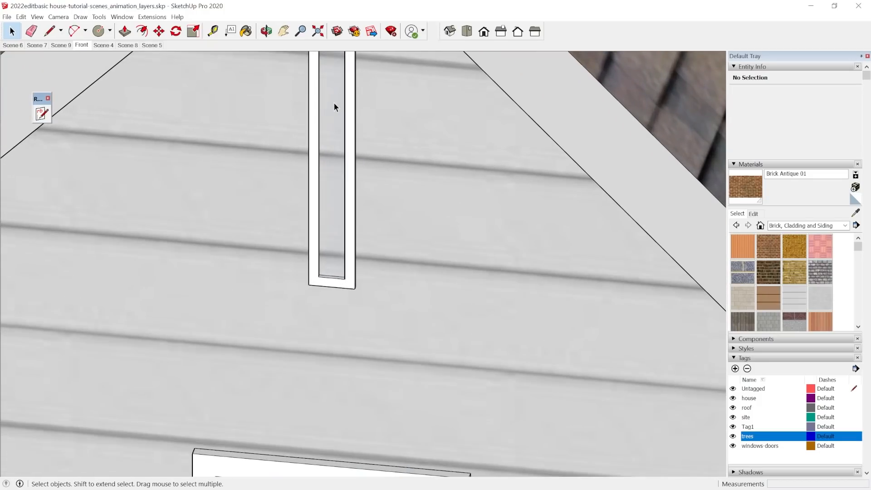
{"action": "left_click", "coordinate": [265, 32]}
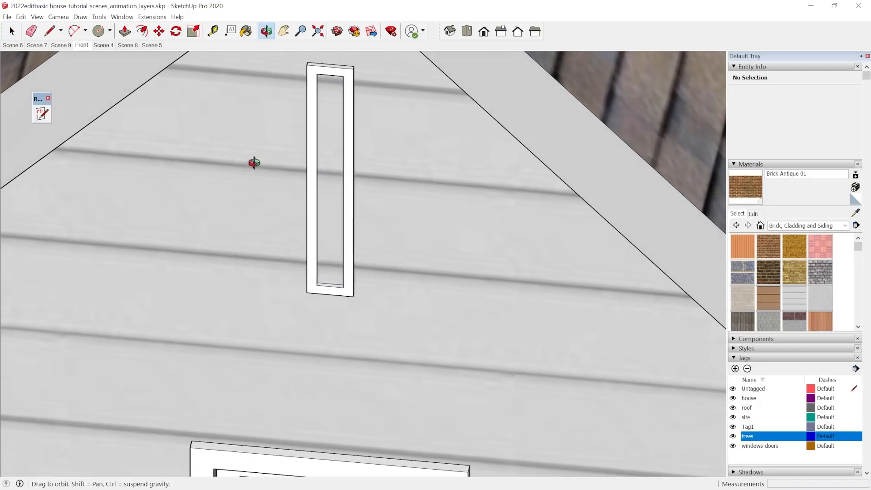
{"action": "left_click", "coordinate": [10, 32]}
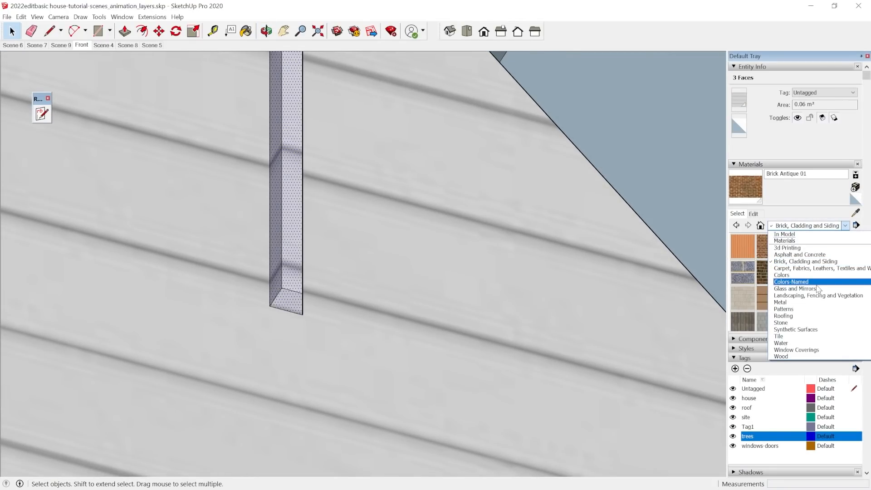
Pick the Colors category in the Materials browser to select Color M06.
{"action": "left_click", "coordinate": [781, 274]}
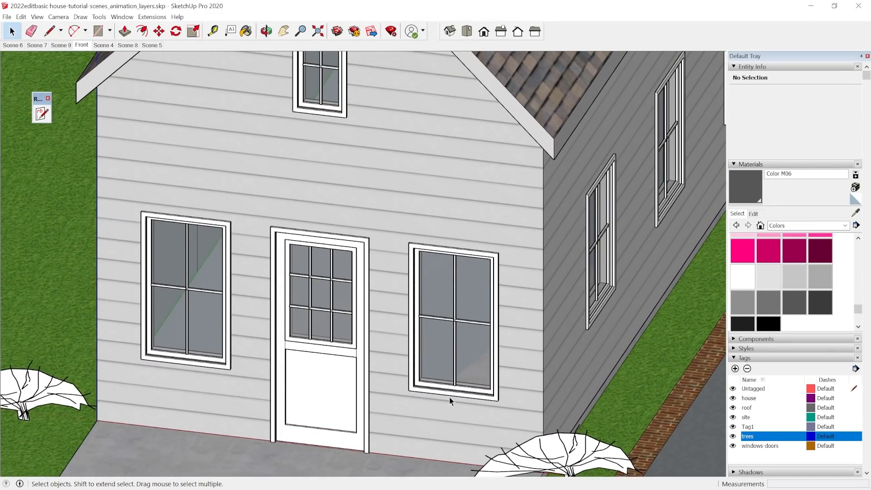
Import the window-trim sill component for placement under a front window.
{"action": "left_click", "coordinate": [127, 45]}
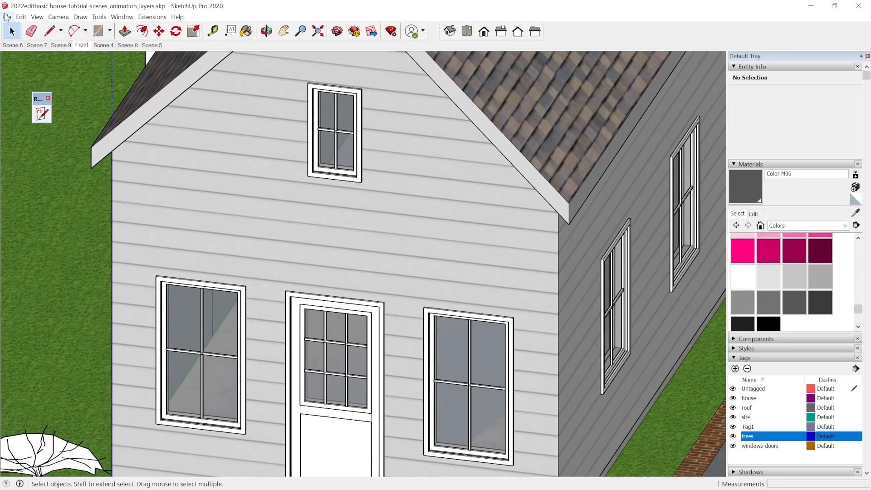
{"action": "left_click", "coordinate": [6, 17]}
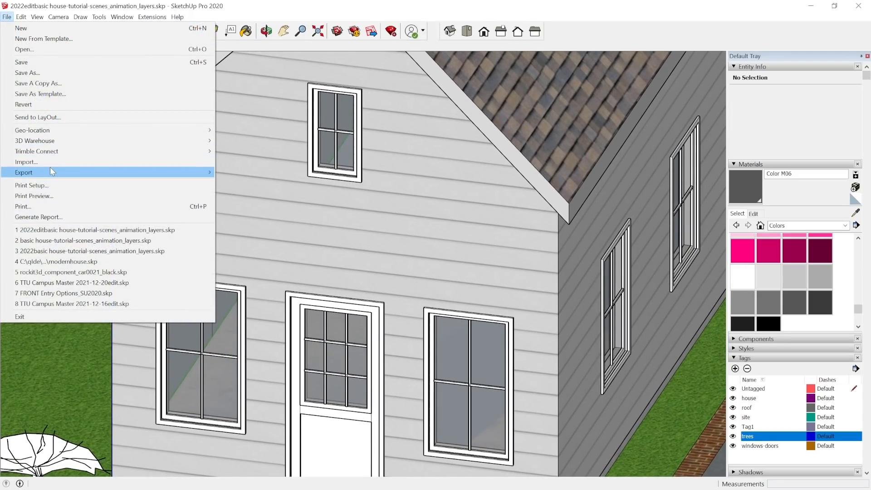
{"action": "left_click", "coordinate": [25, 161]}
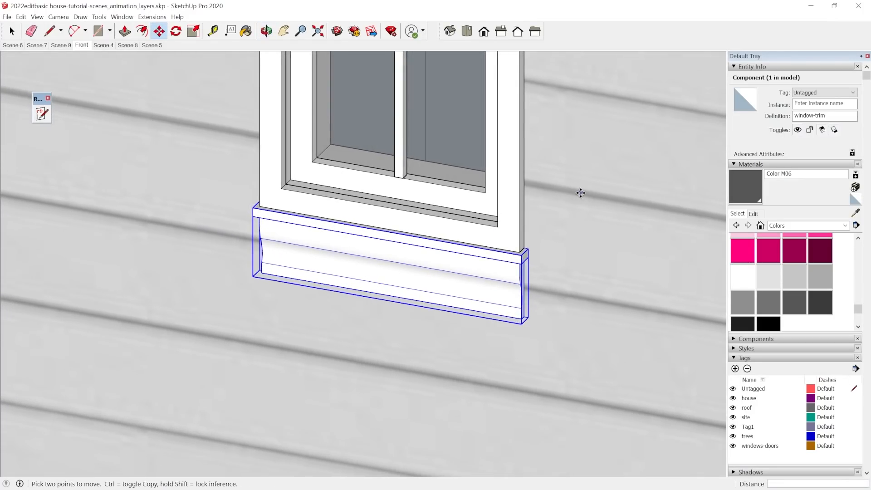
Place a second trim copy under the window and make it unique.
{"action": "left_click", "coordinate": [265, 32]}
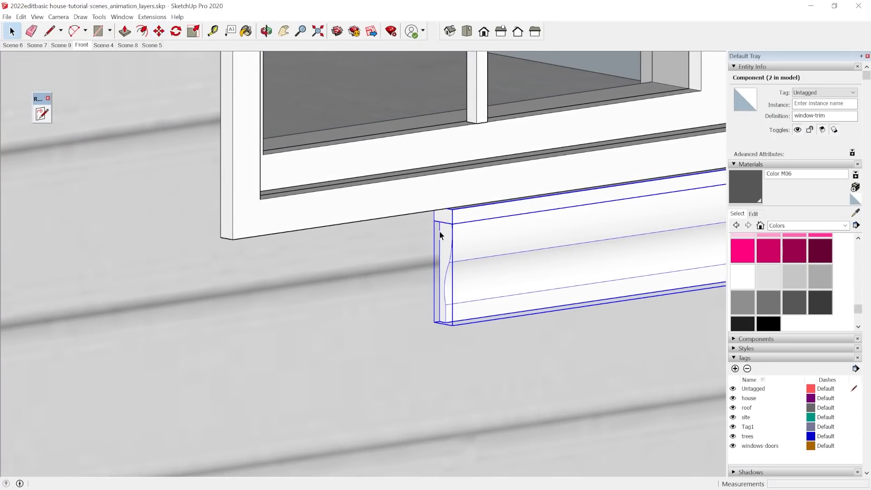
{"action": "right_click", "coordinate": [440, 235]}
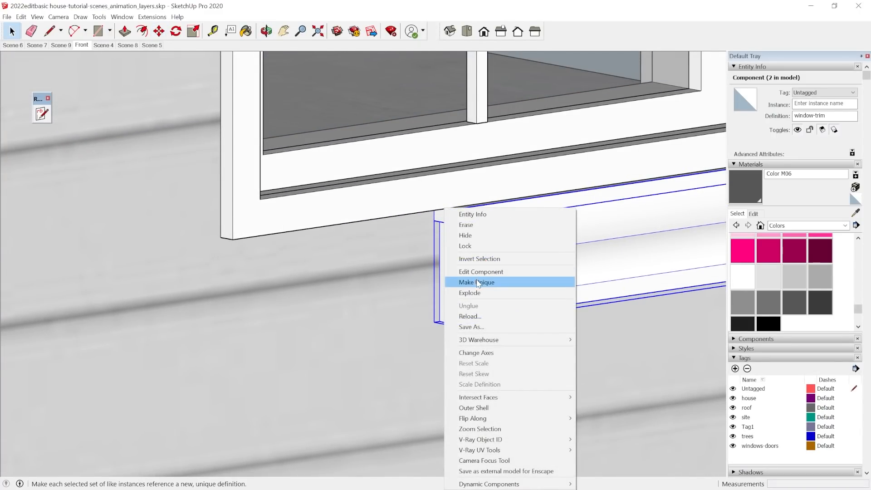
{"action": "left_click", "coordinate": [469, 292]}
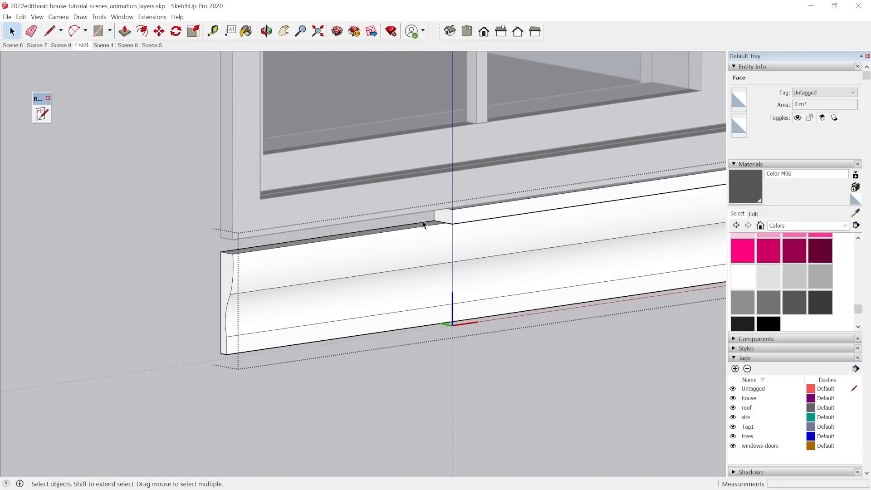
Push/Pull the unique trim's end face back to the window's width.
{"action": "left_click", "coordinate": [125, 31]}
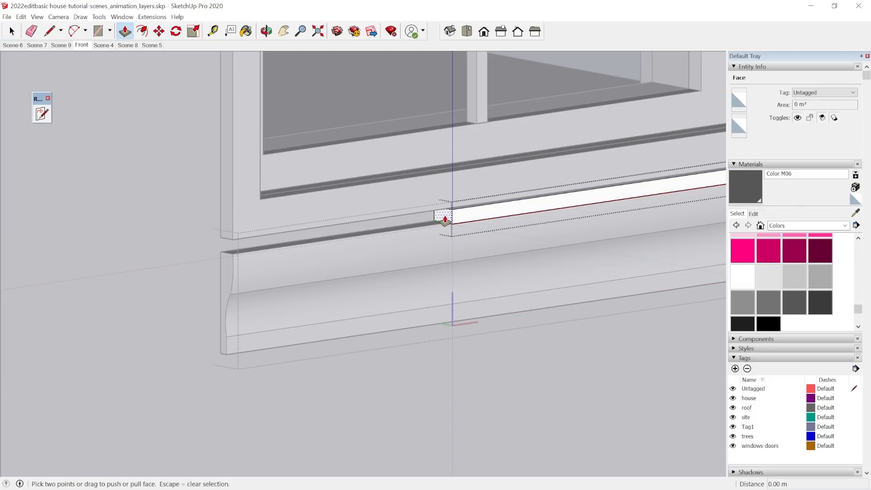
{"action": "left_click_drag", "start_coordinate": [444, 217], "coordinate": [202, 252]}
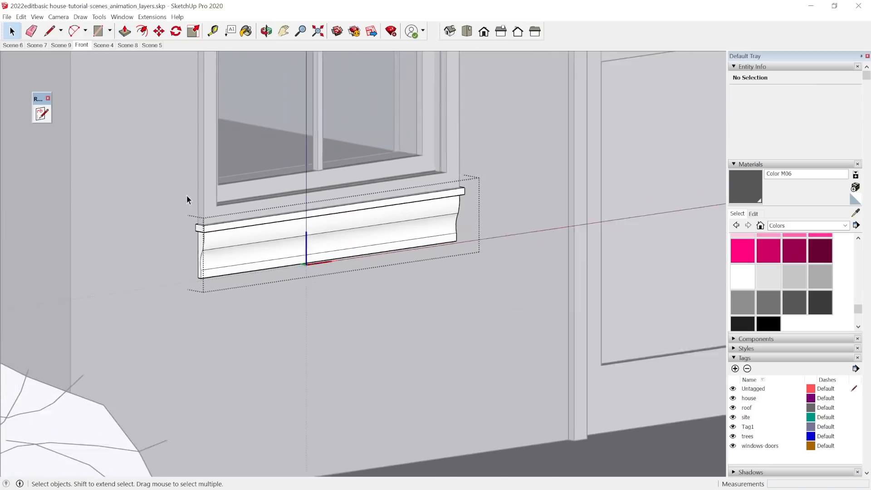
{"action": "scroll", "scroll_direction": "down", "scroll_amount": 3}
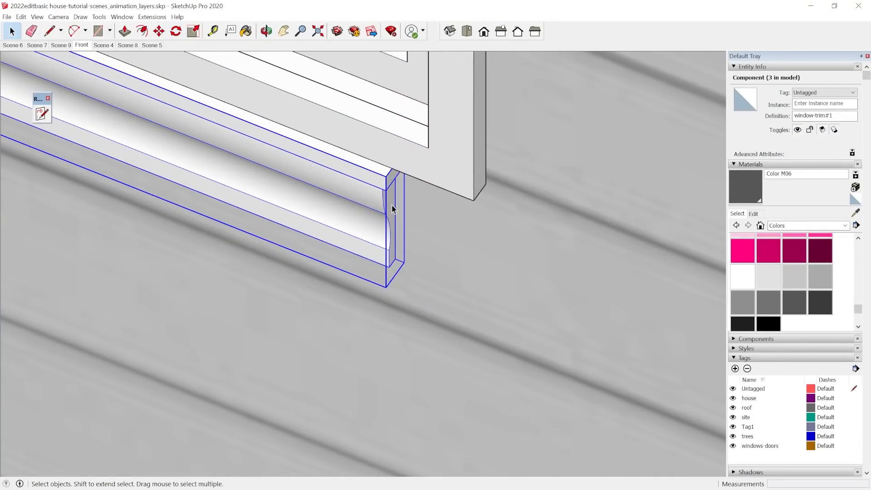
{"action": "mouse_move", "coordinate": [408, 223]}
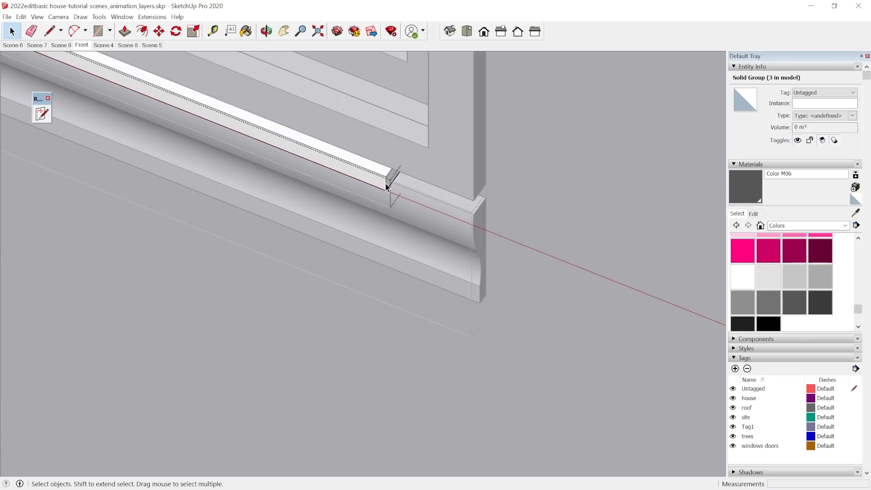
Push/Pull the top cap strip's end about 0.06 m past the window side.
{"action": "left_click", "coordinate": [391, 178]}
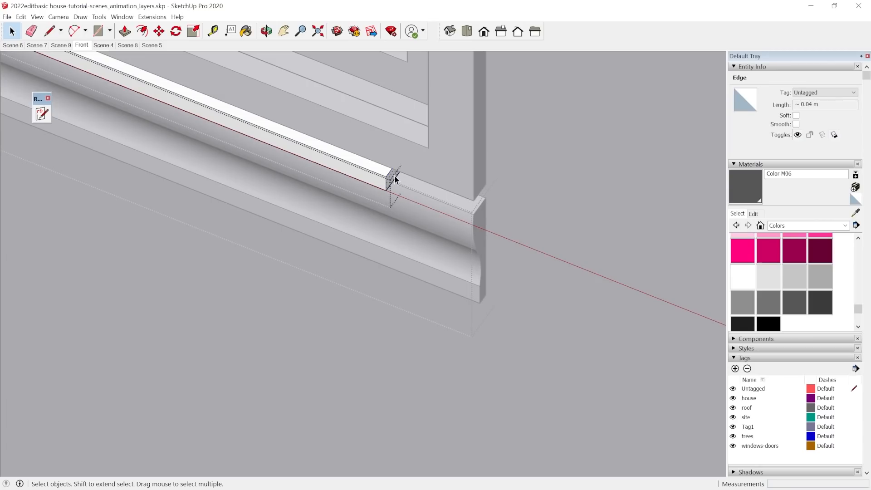
{"action": "left_click", "coordinate": [124, 32]}
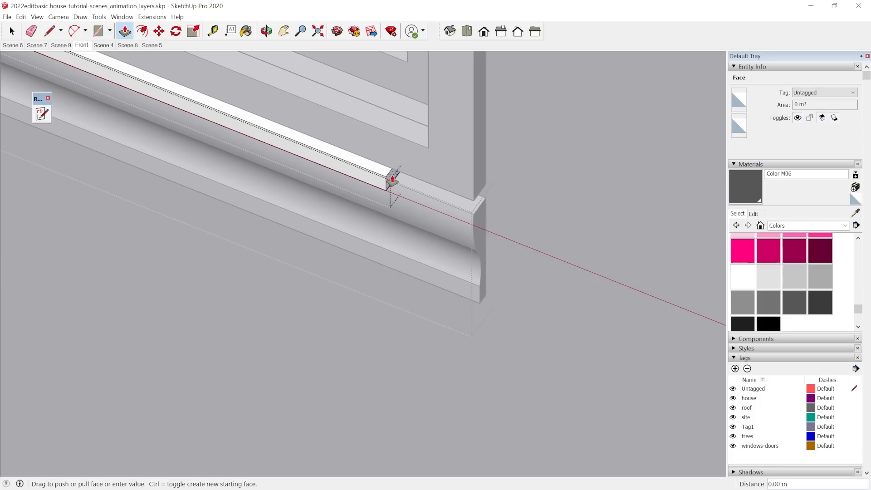
{"action": "left_click_drag", "start_coordinate": [391, 181], "coordinate": [561, 223]}
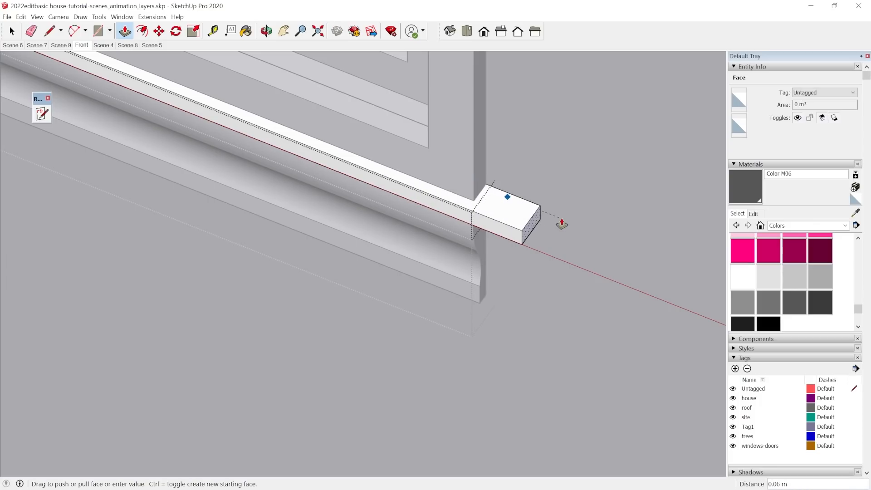